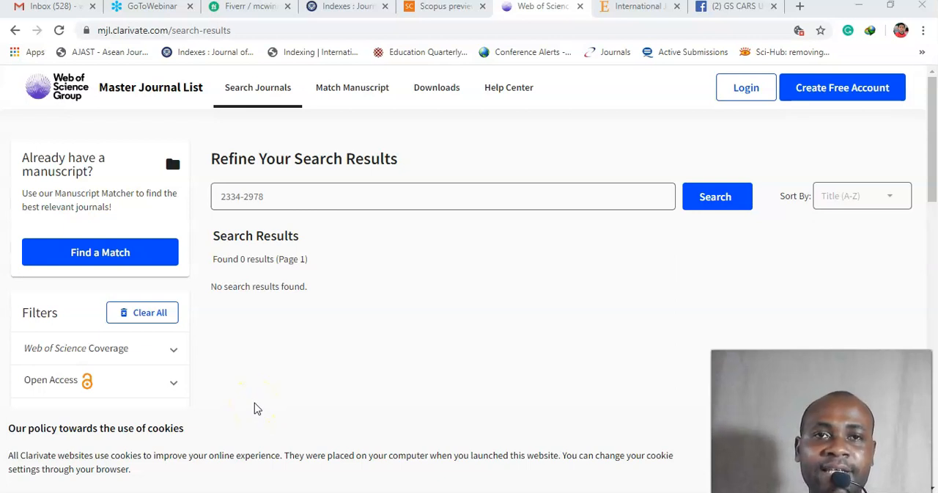
mouse_move(428, 337)
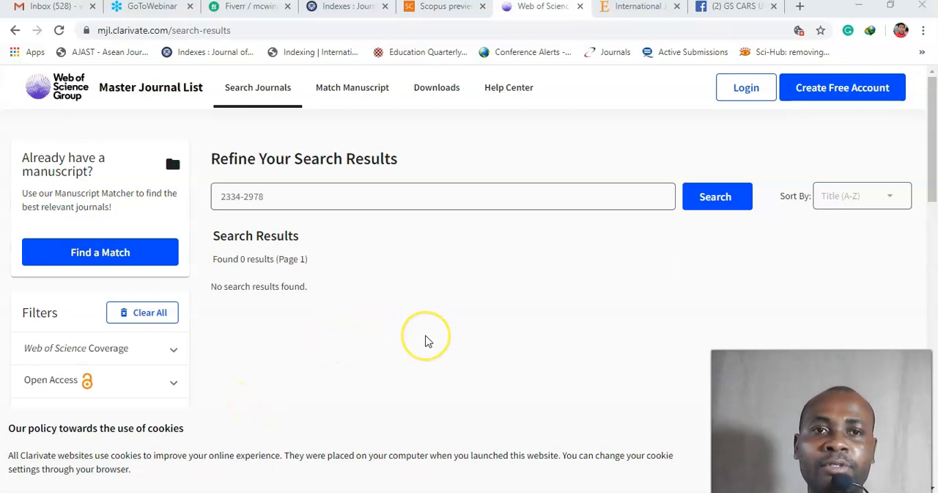
mouse_move(429, 340)
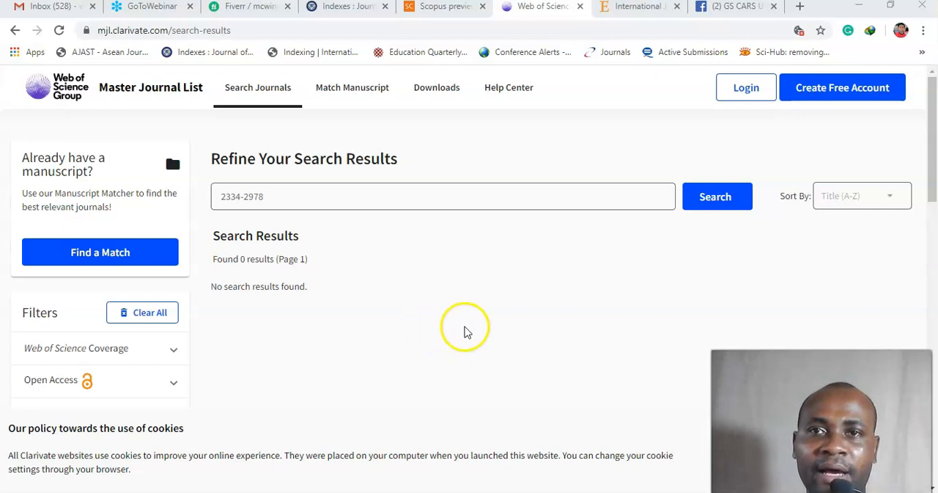
mouse_move(469, 127)
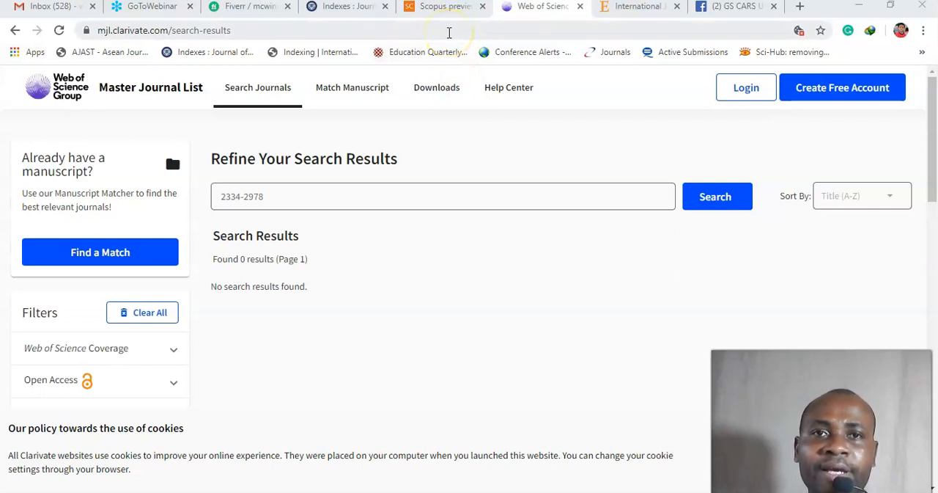
mouse_move(428, 52)
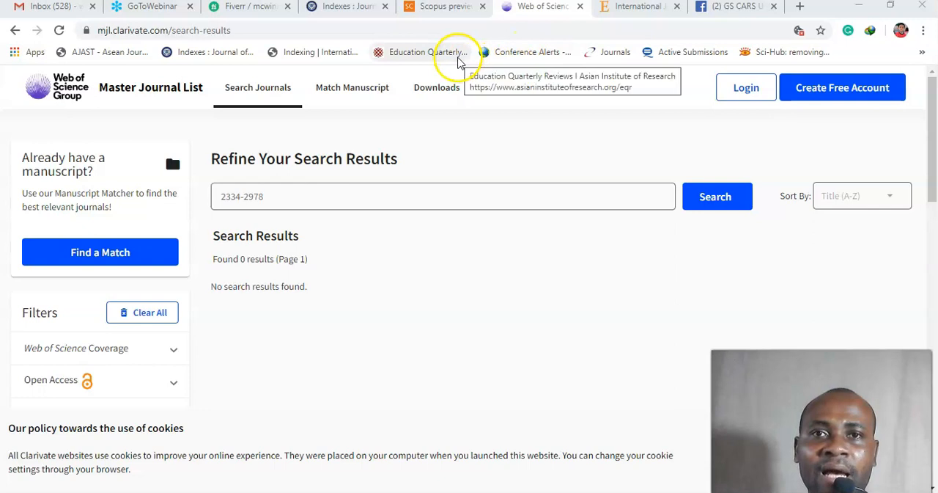
mouse_move(731, 33)
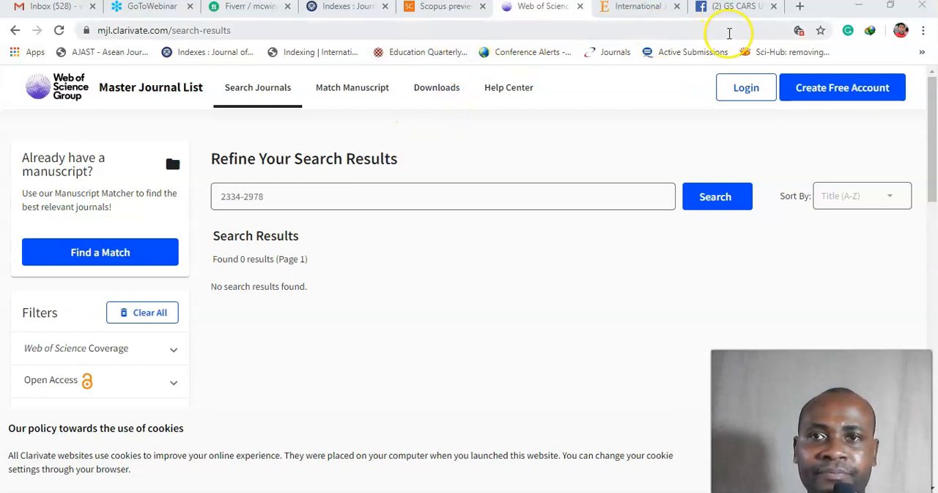
- Load the Web of Science Master Journal List search for ISSN 2334-2978 in a new tab
click(801, 6)
text(w)
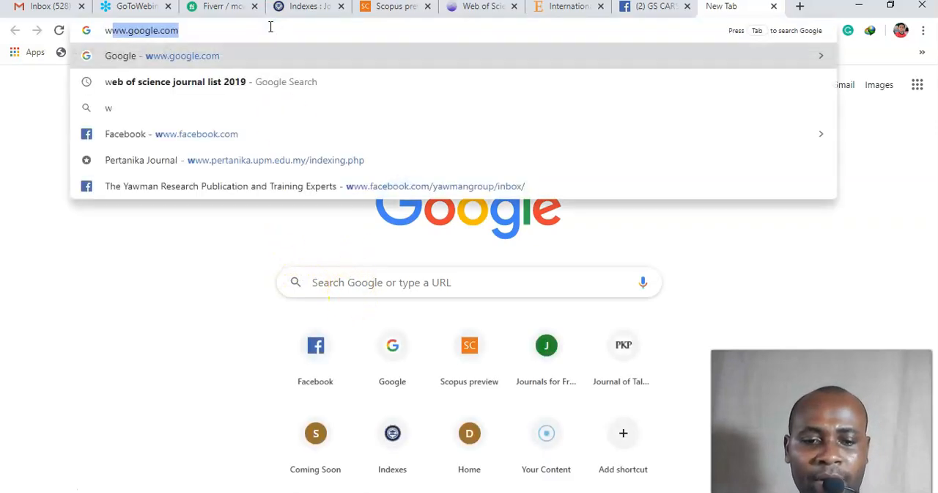
click(176, 82)
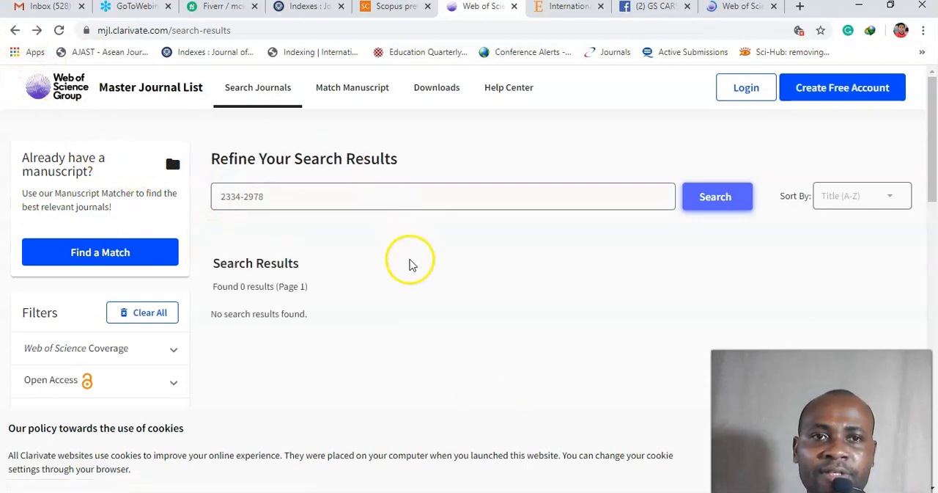
mouse_move(366, 176)
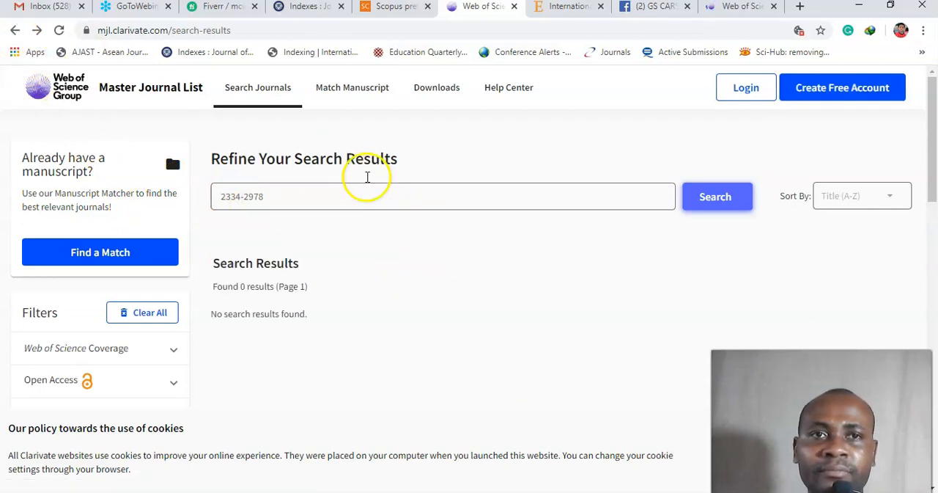
click(301, 6)
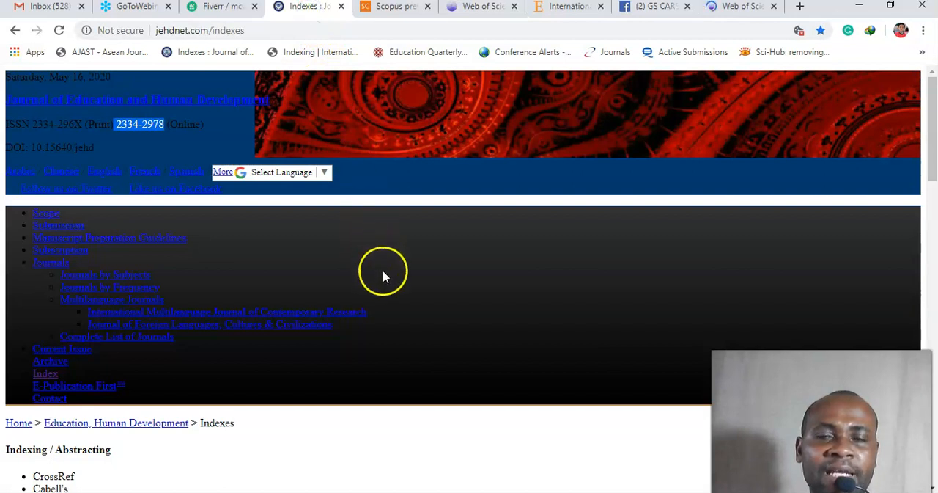
mouse_move(374, 220)
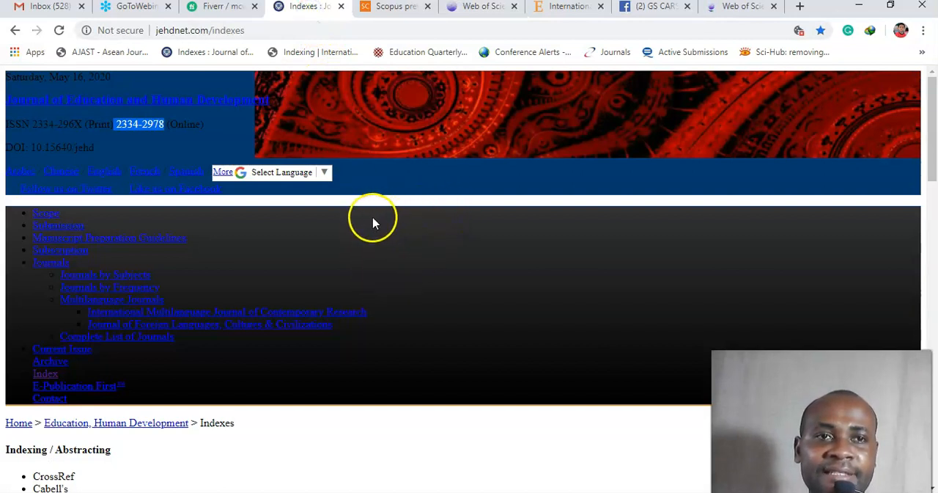
mouse_move(125, 110)
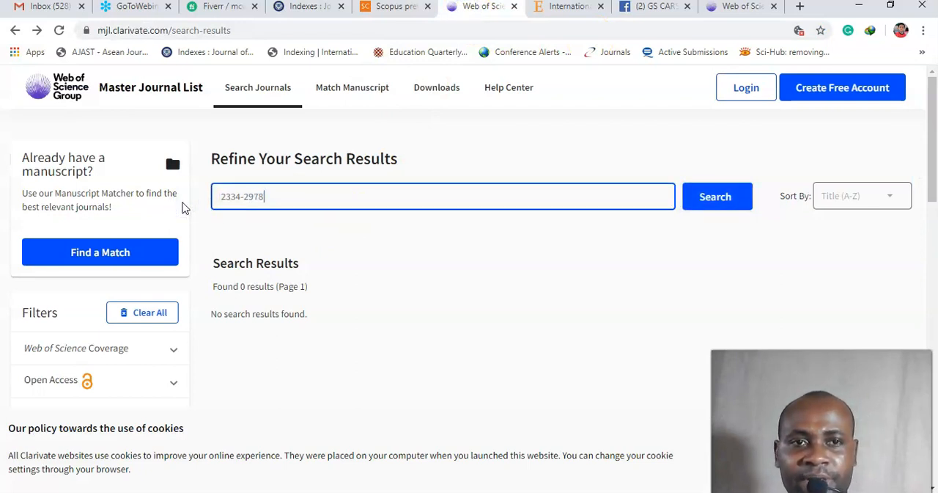
click(715, 196)
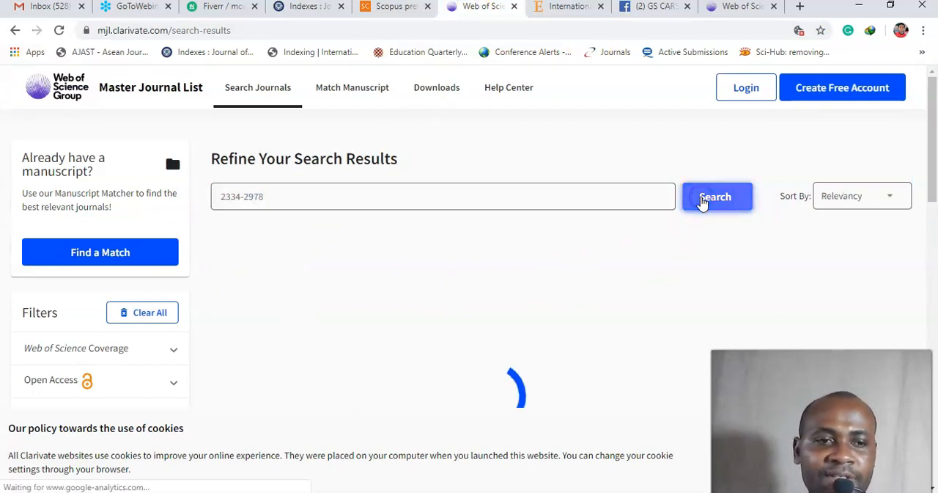
click(715, 196)
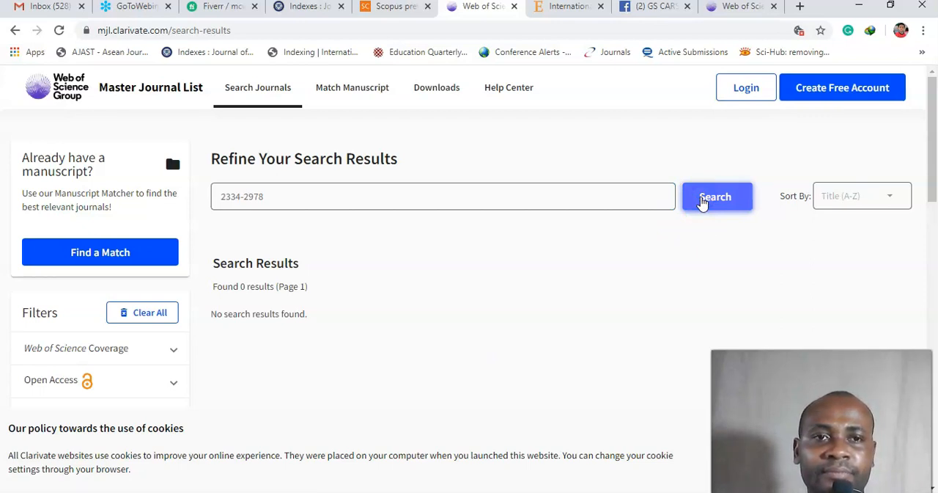
mouse_move(246, 326)
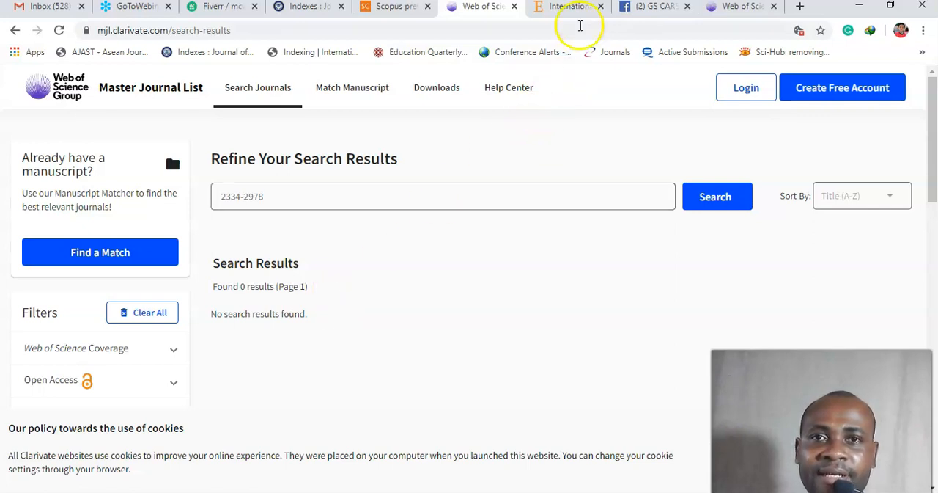
click(569, 6)
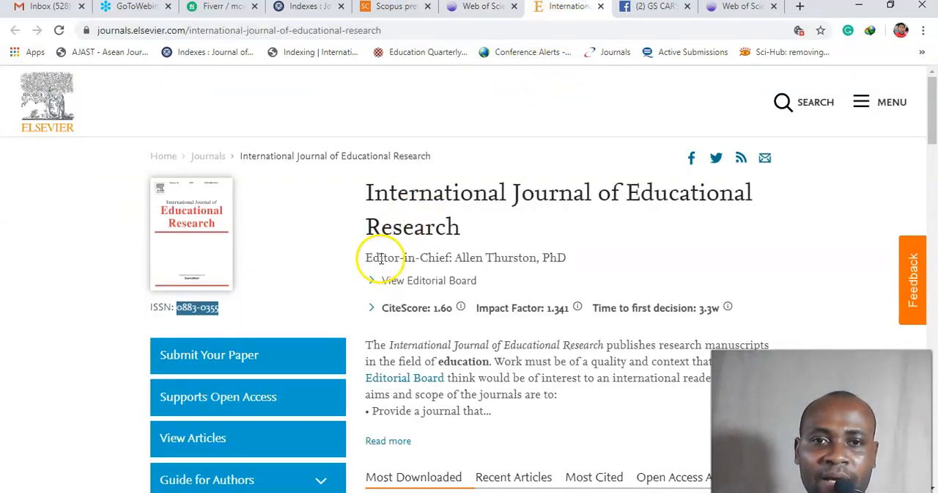
mouse_move(369, 217)
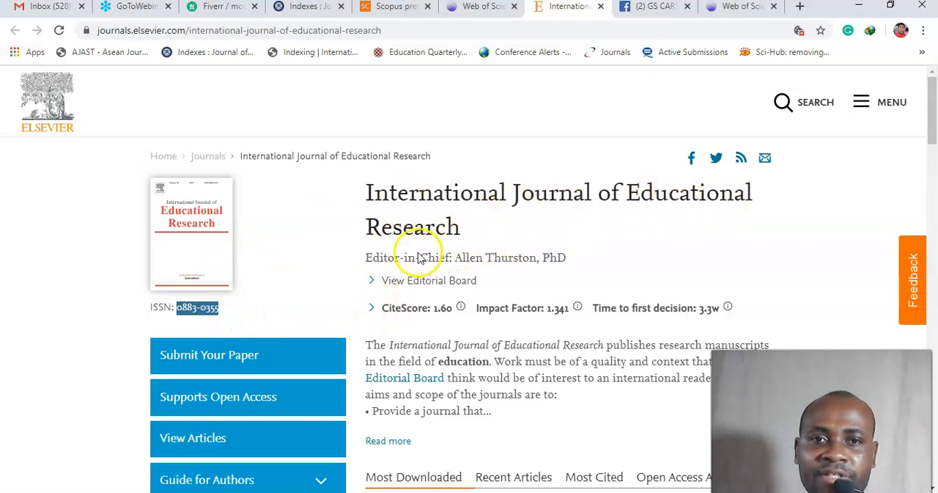
right_click(197, 306)
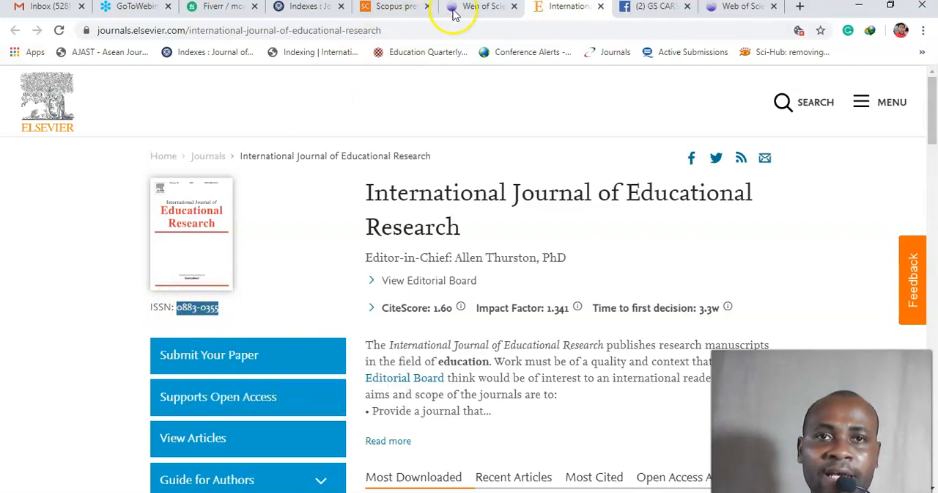
click(481, 6)
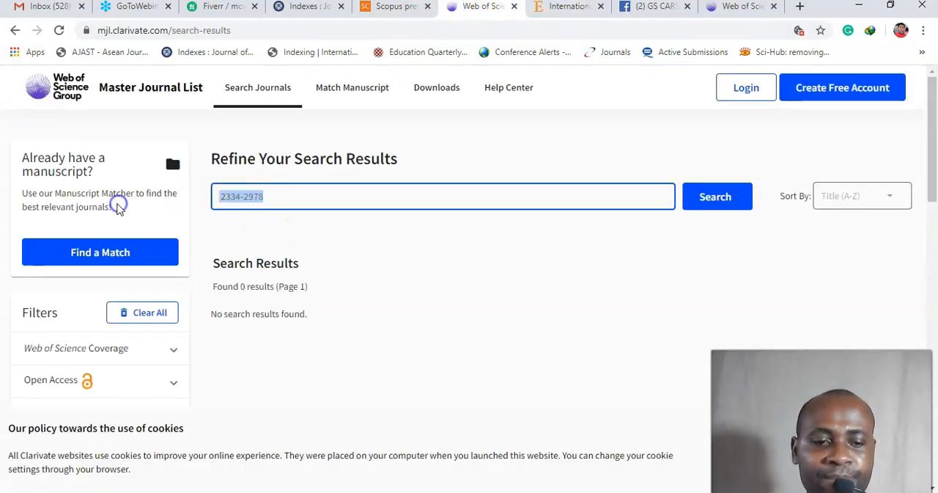
text(0883-0355)
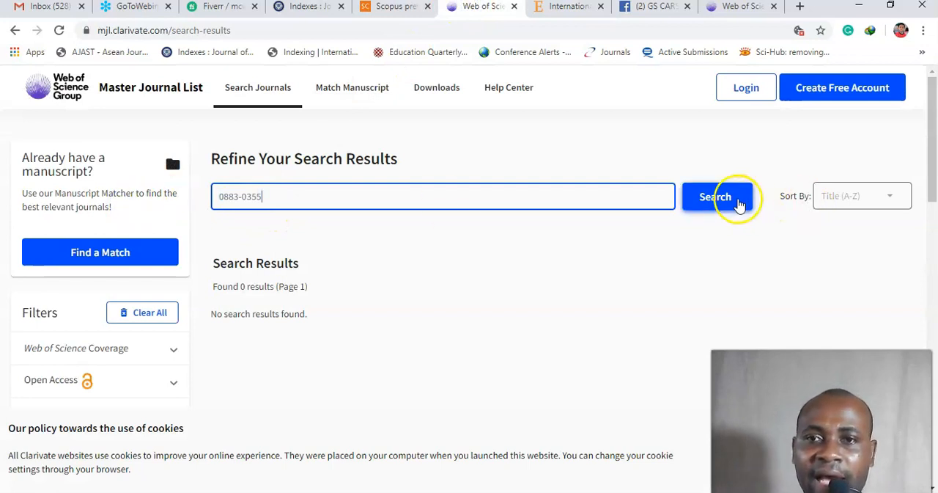
click(715, 196)
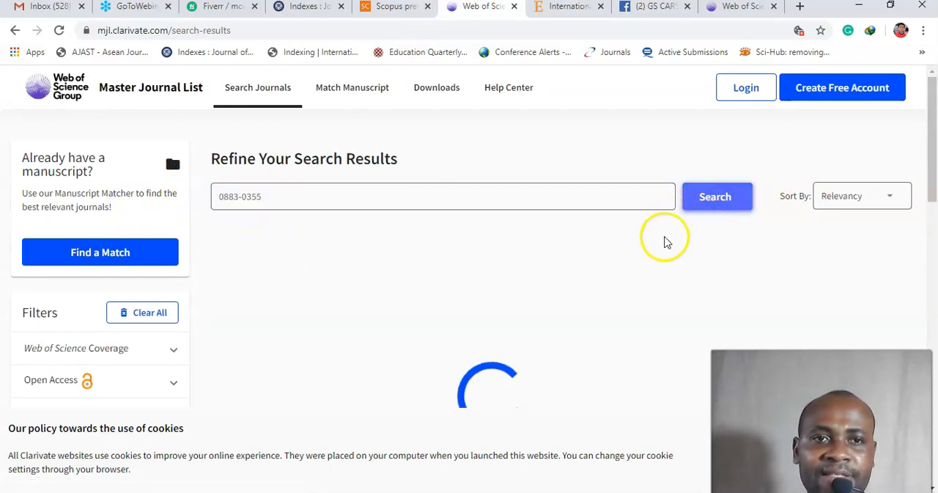
click(716, 197)
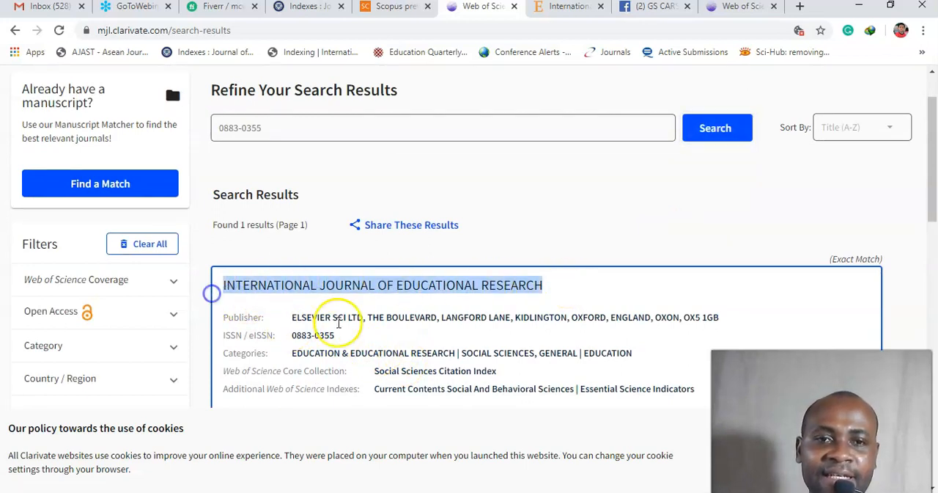
scroll(down, 3)
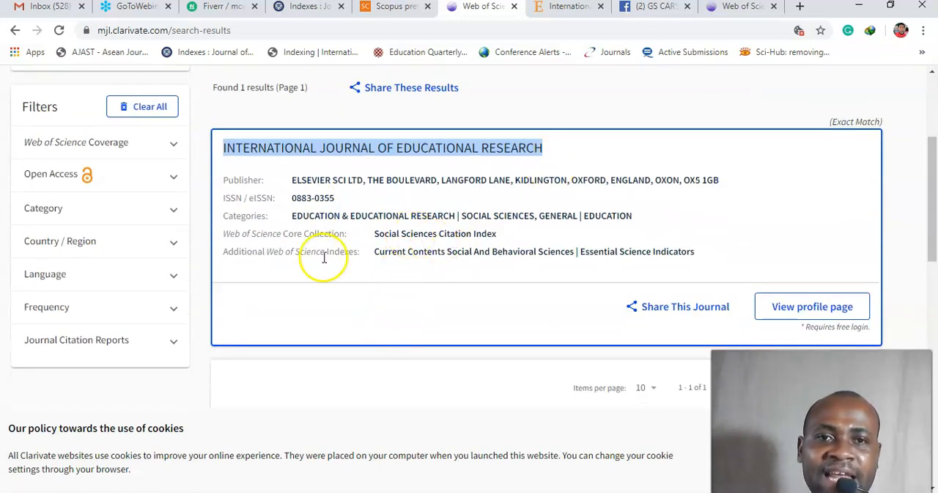
scroll(up, 3)
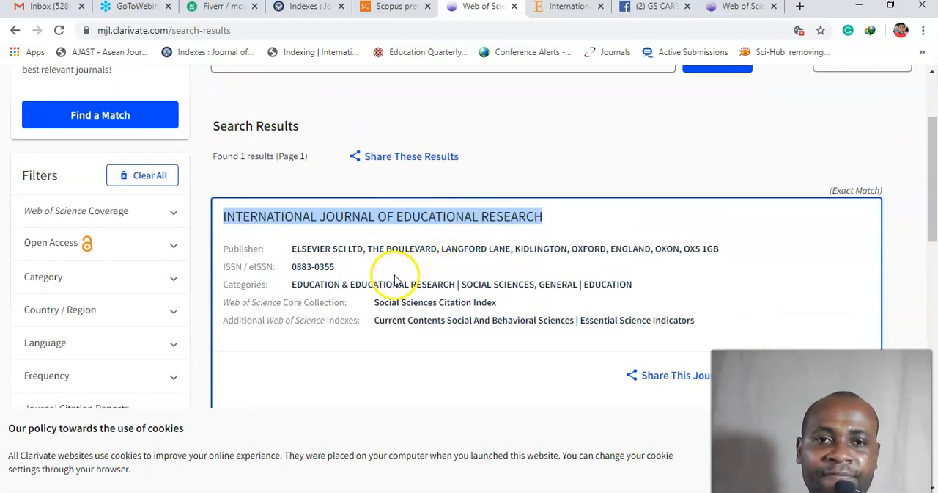
mouse_move(393, 283)
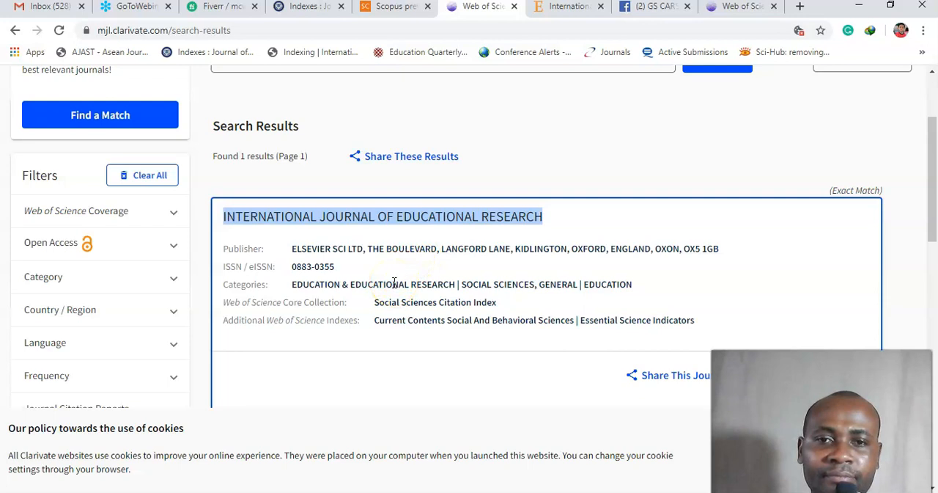
mouse_move(413, 320)
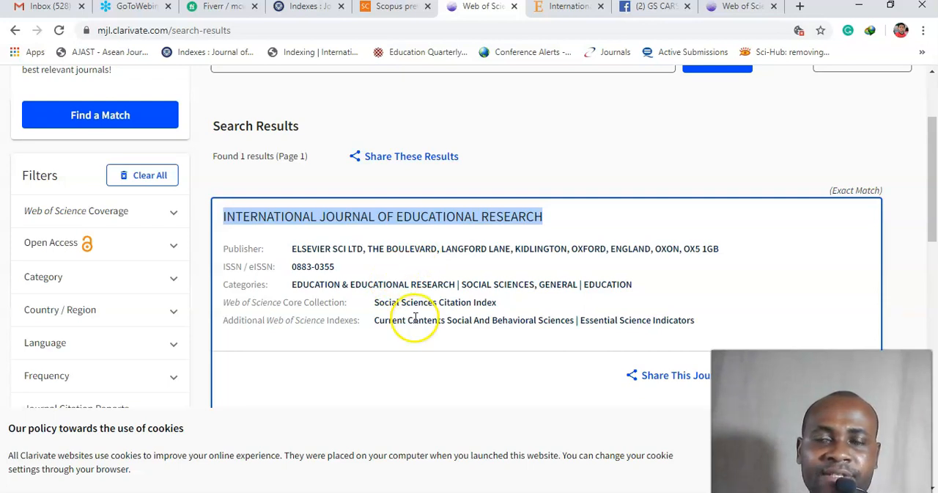
scroll(up, 3)
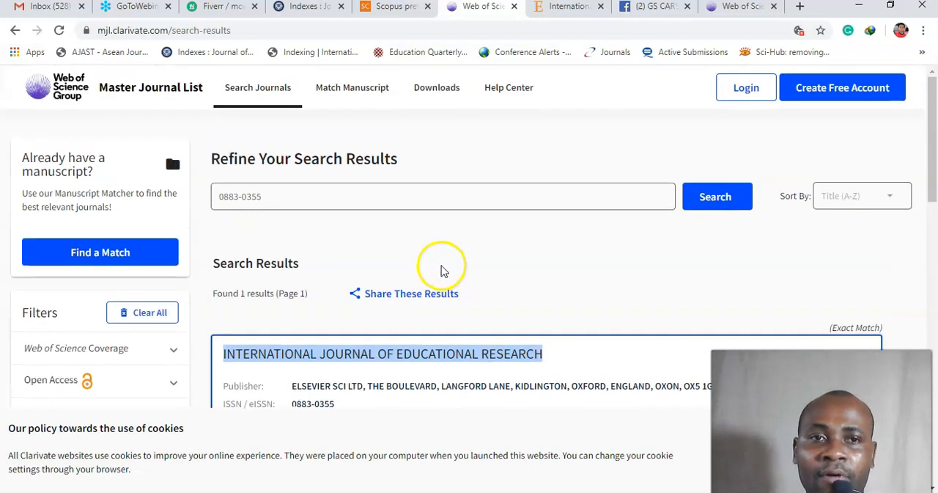
mouse_move(462, 232)
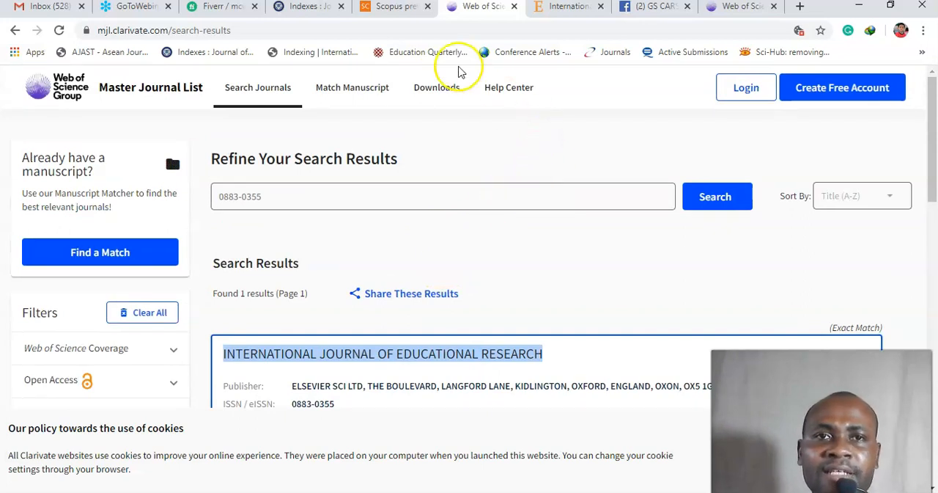
- Return to the Scopus Sources page and clear the previous ISSN filter
click(395, 6)
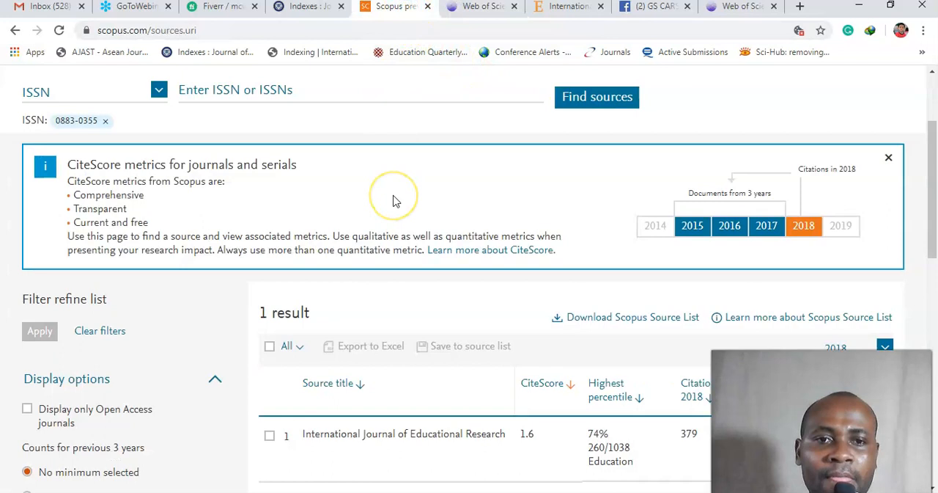
scroll(up, 3)
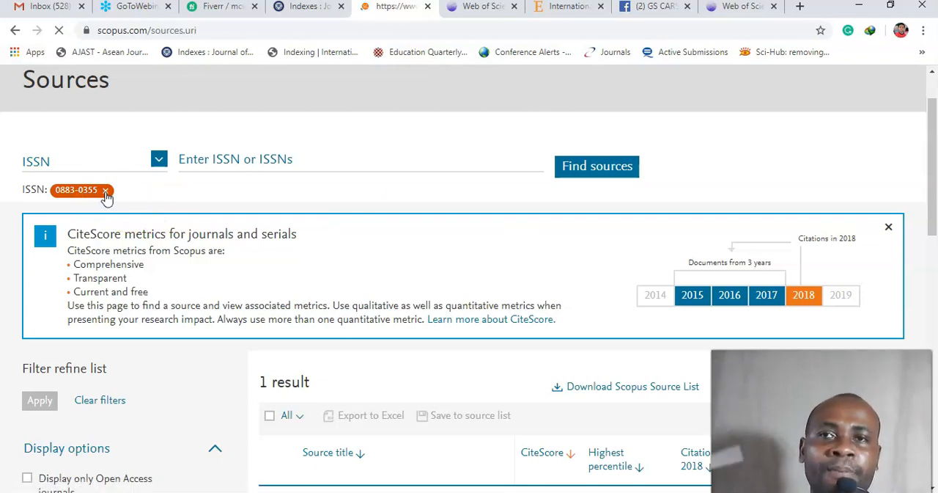
click(106, 191)
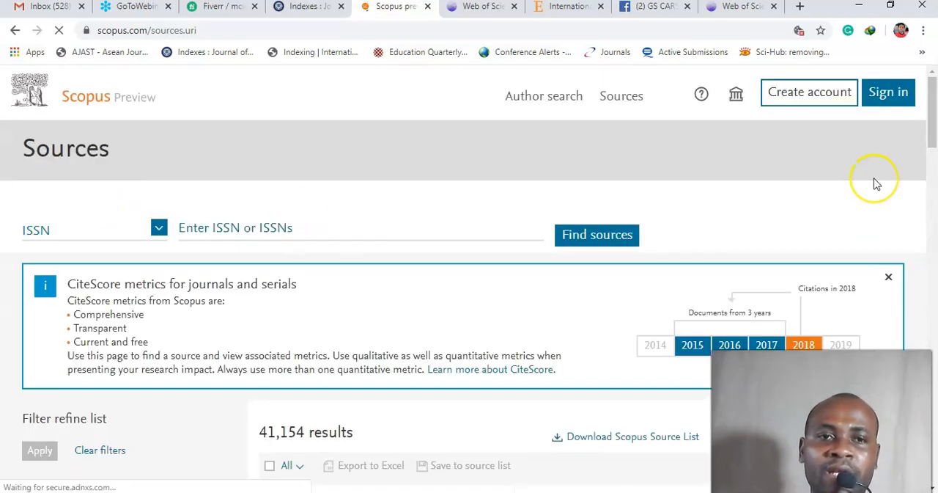
mouse_move(452, 267)
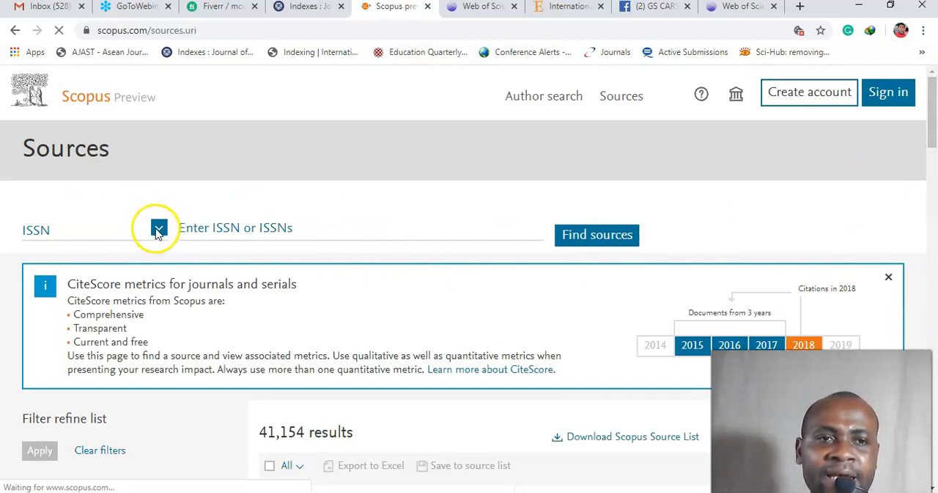
- Search Scopus Sources by ISSN for 0883-0355
click(158, 227)
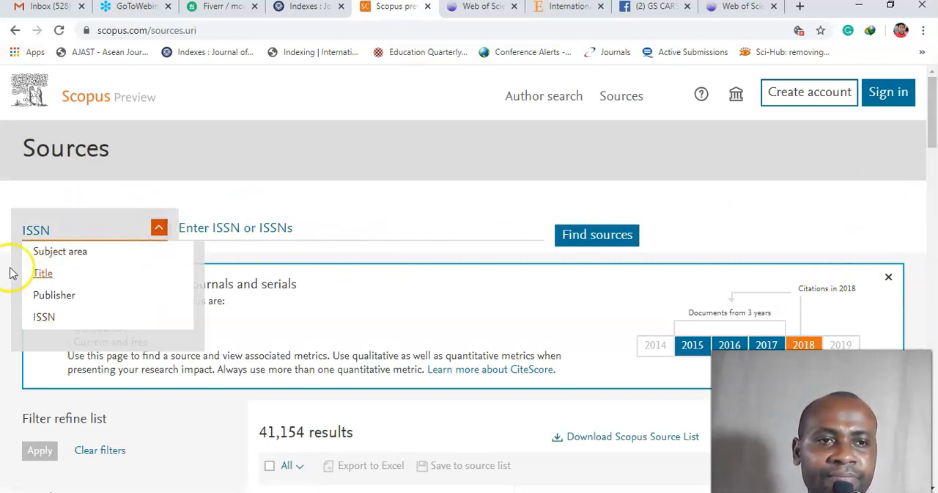
mouse_move(53, 299)
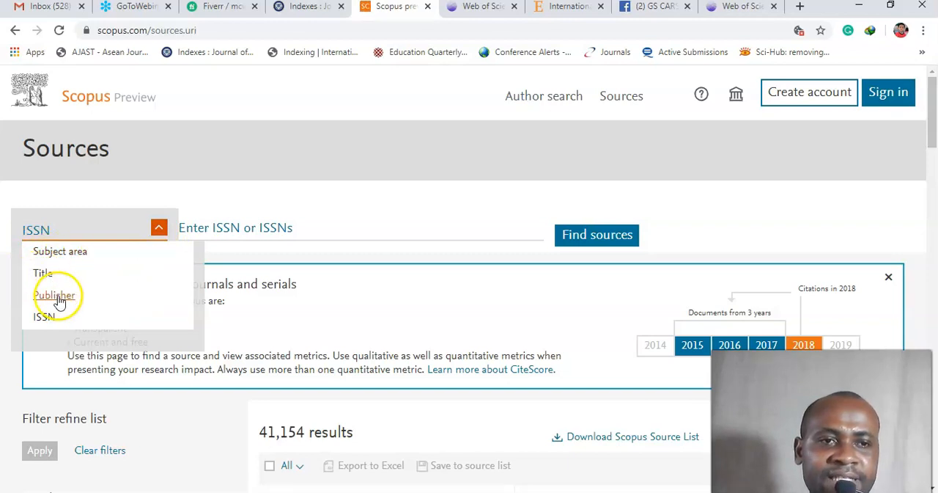
mouse_move(44, 317)
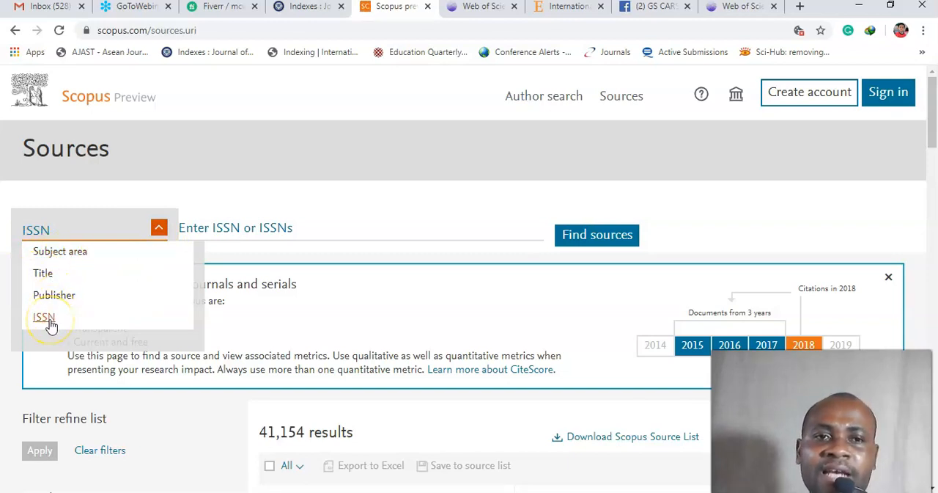
click(44, 316)
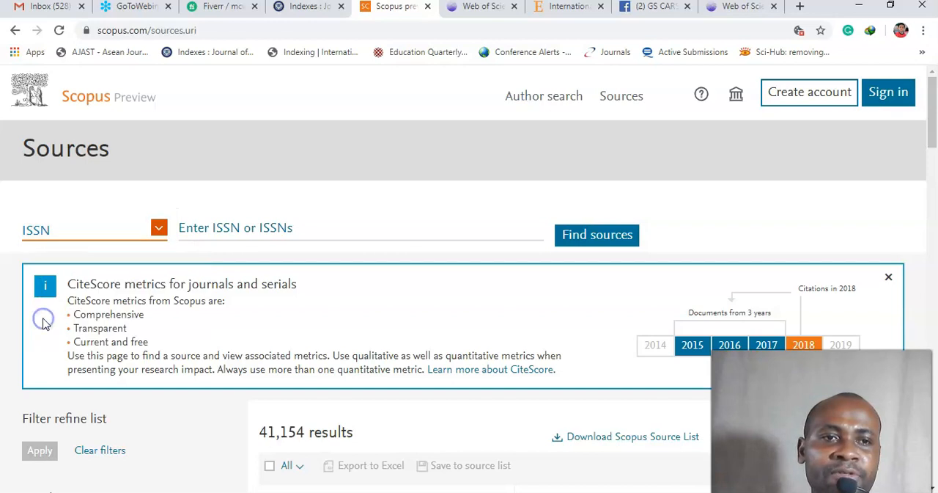
click(361, 228)
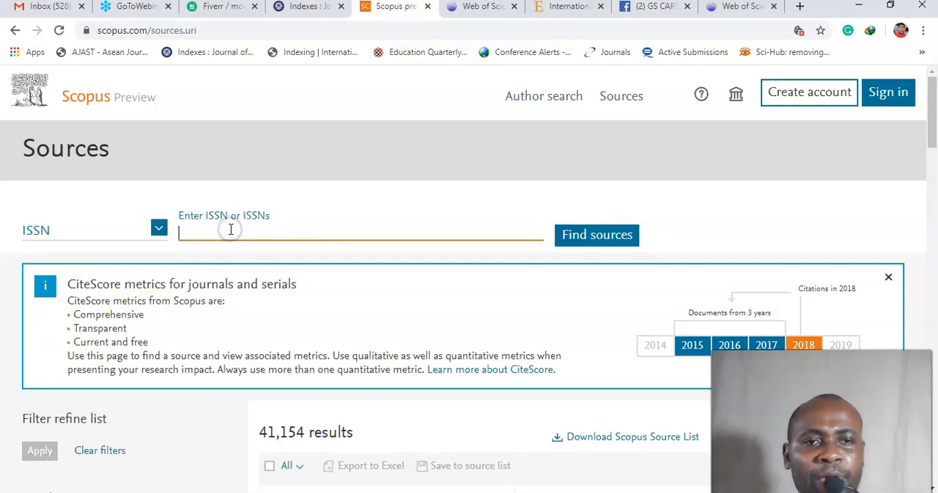
text(0883-0355)
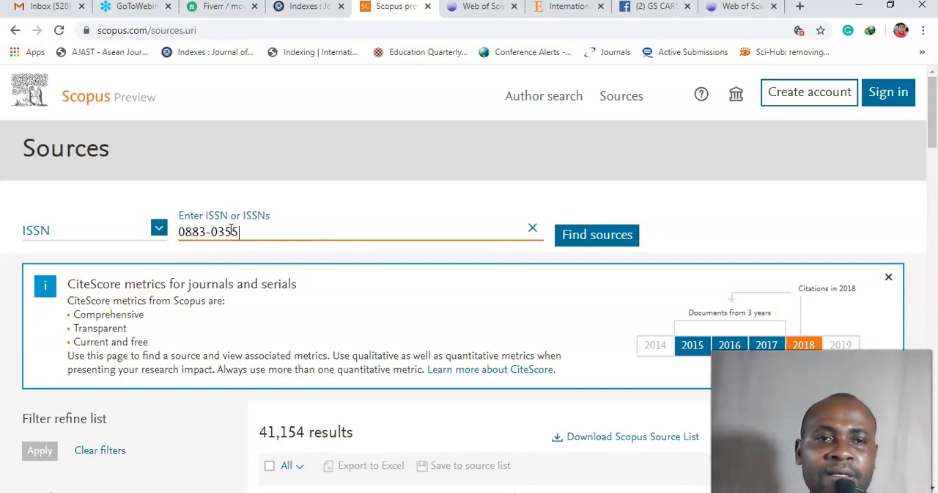
mouse_move(330, 264)
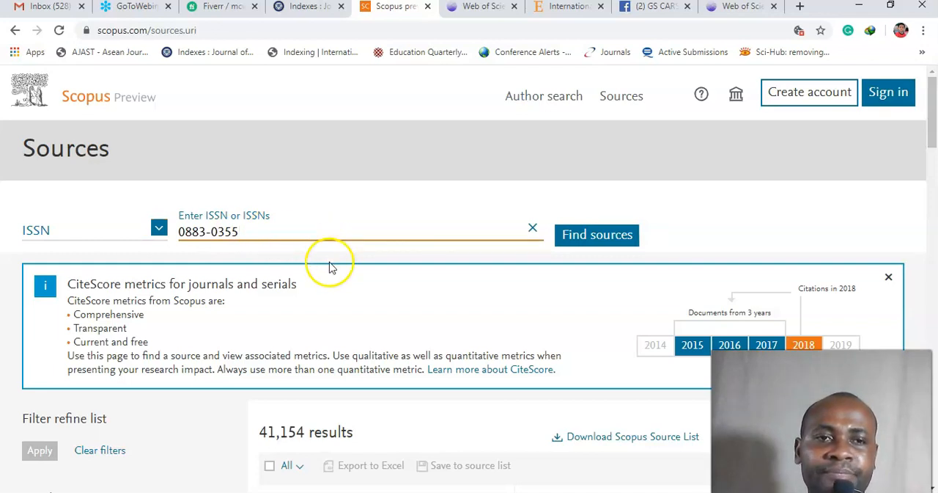
mouse_move(437, 293)
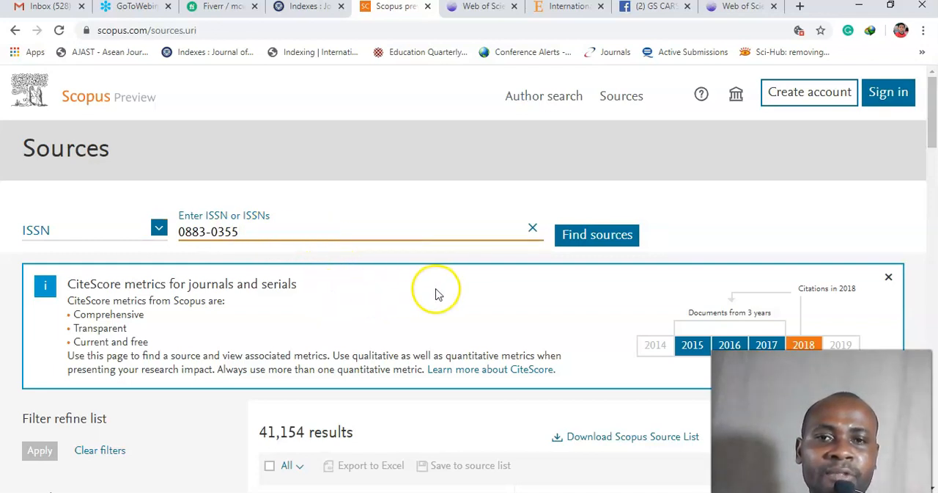
mouse_move(597, 234)
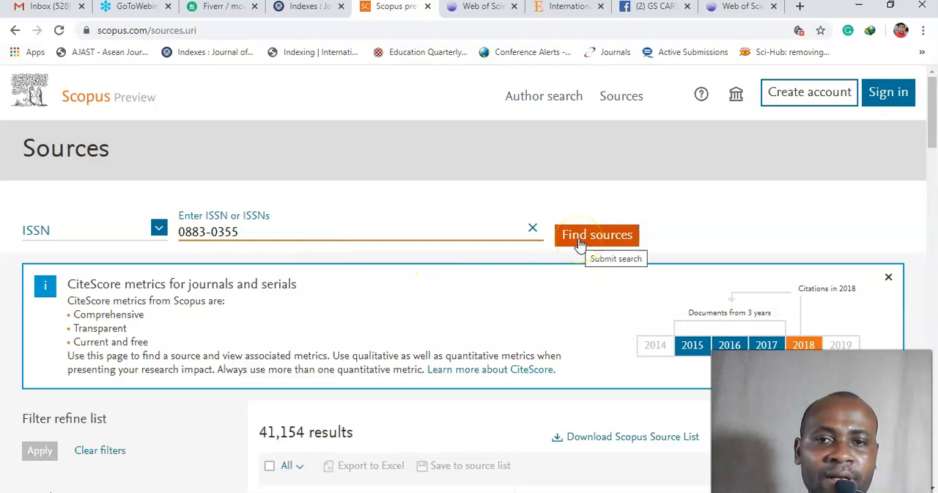
click(597, 235)
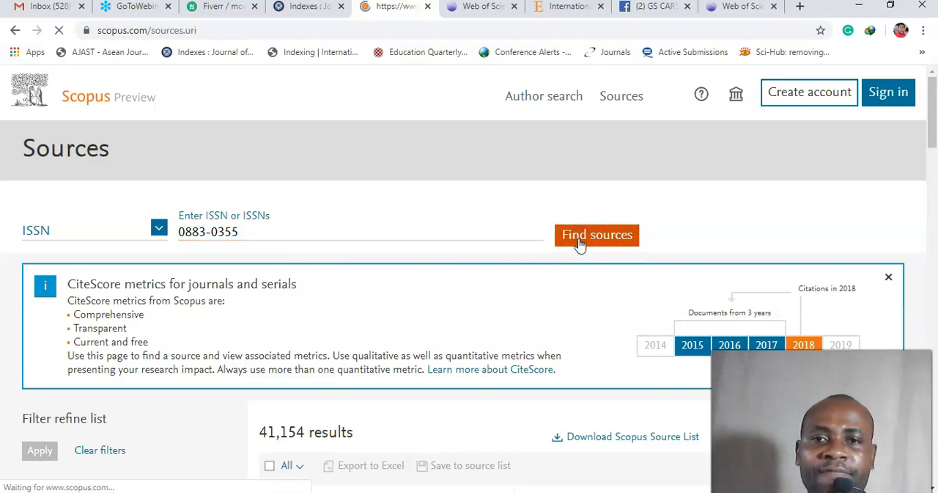
- Review the single result, International Journal of Educational Research, CiteScore 1.6, 74th percentile in Education
click(597, 235)
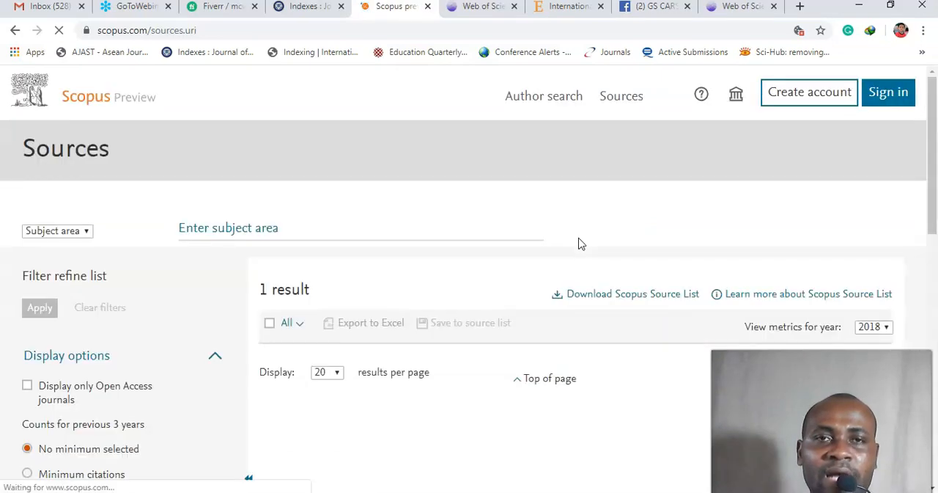
scroll(down, 3)
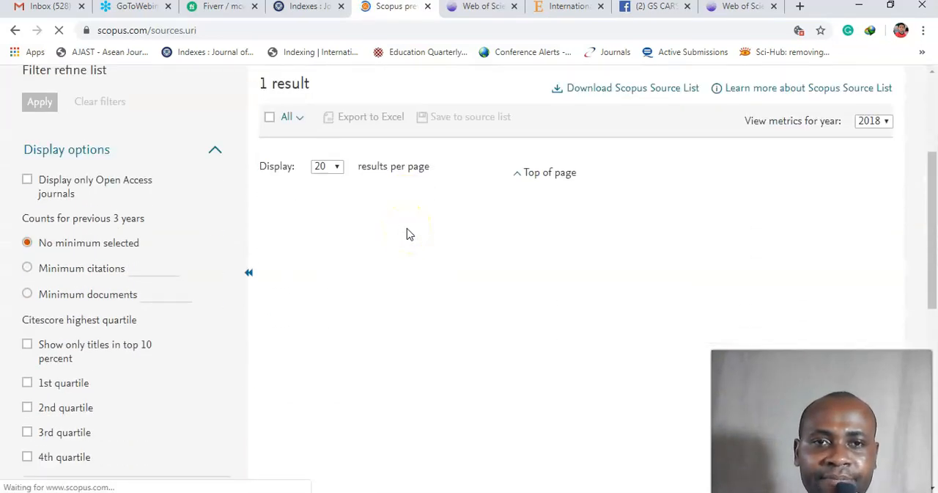
scroll(up, 3)
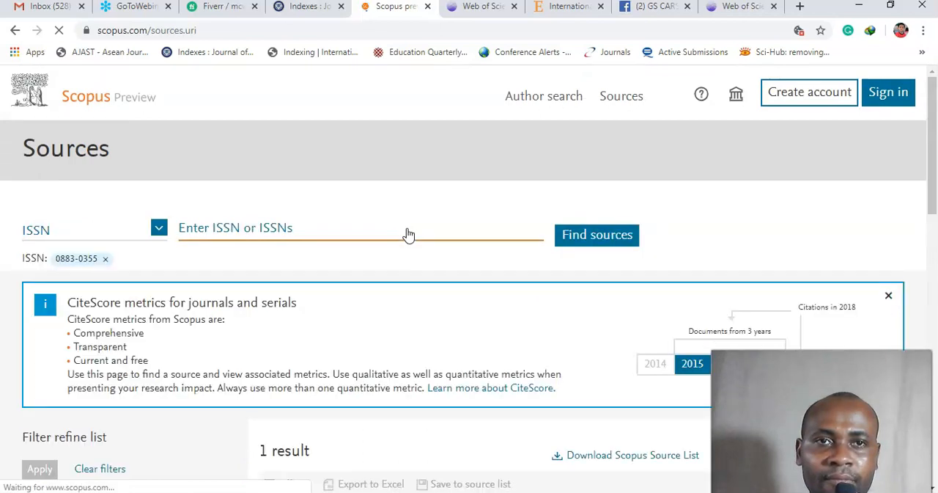
scroll(down, 3)
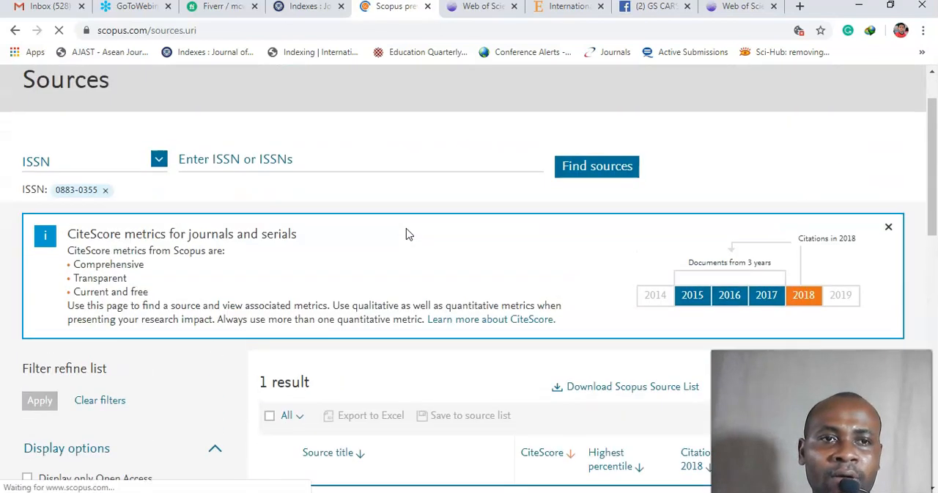
scroll(down, 3)
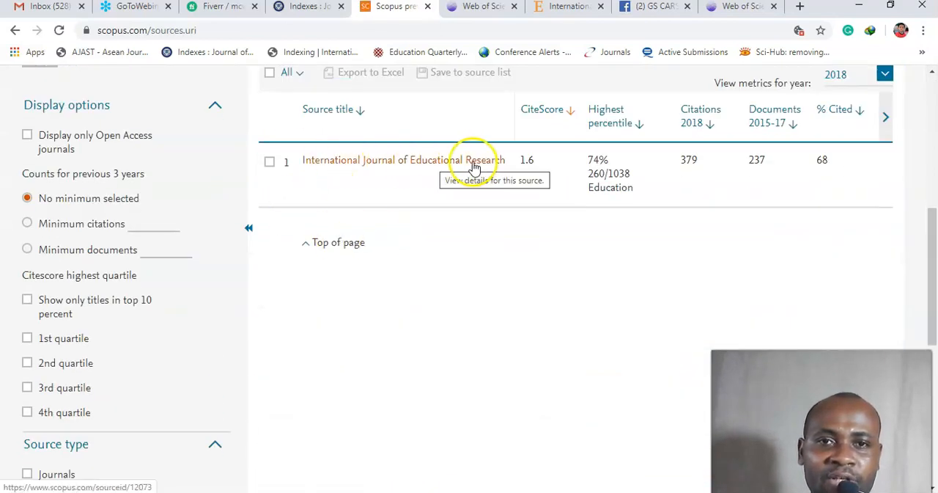
mouse_move(443, 164)
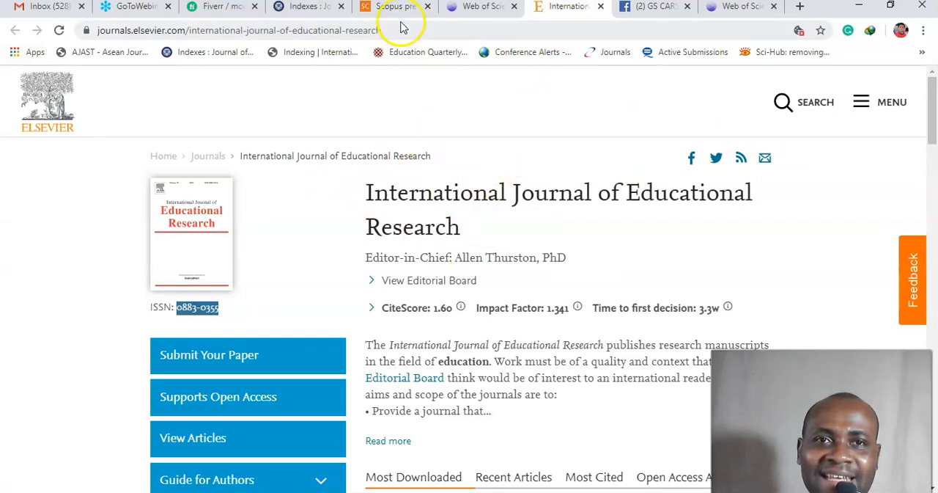
- Copy online ISSN 2334-2978 from the jehdnet Indexes page and return to Scopus Sources
click(395, 6)
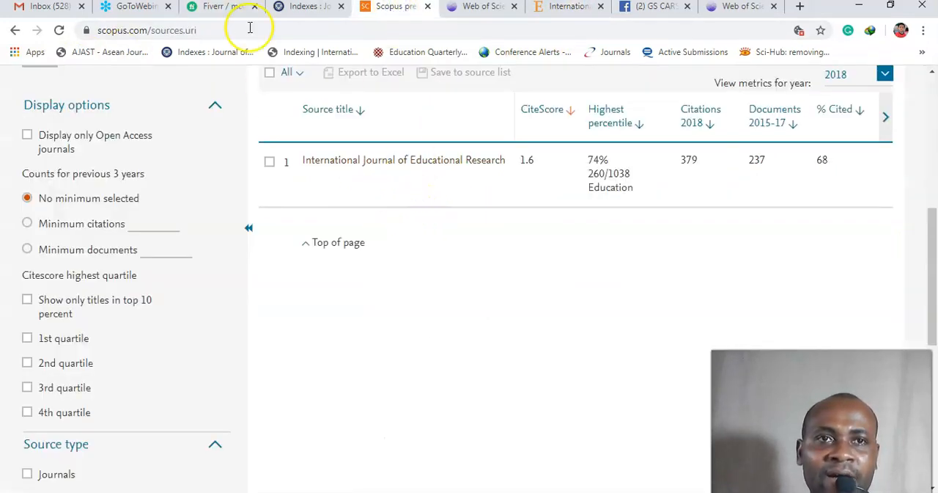
click(308, 6)
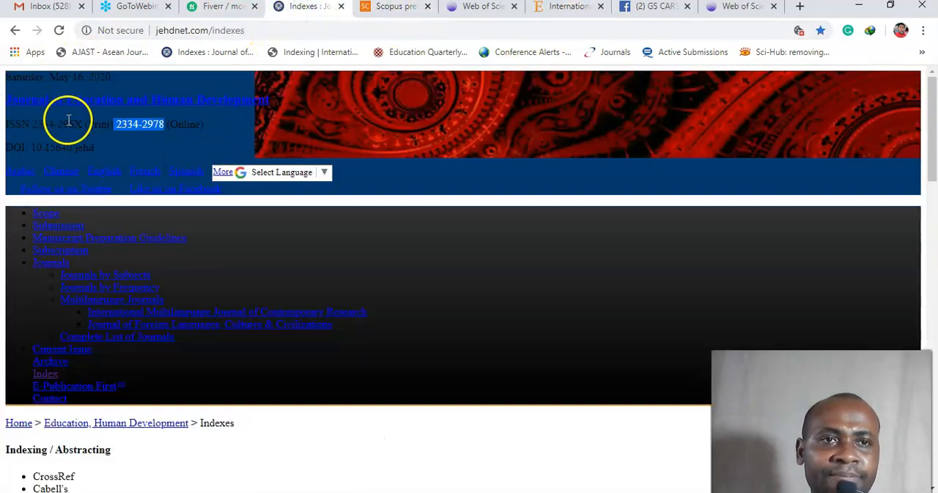
right_click(139, 123)
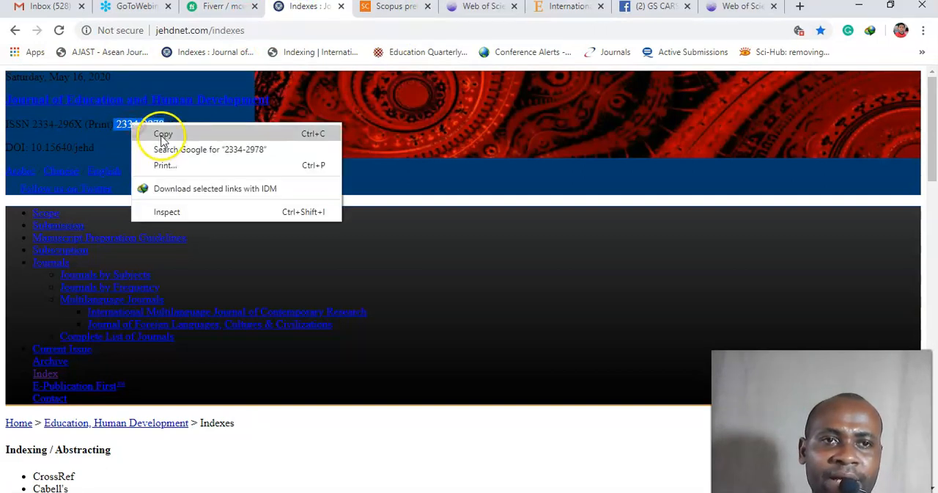
click(394, 6)
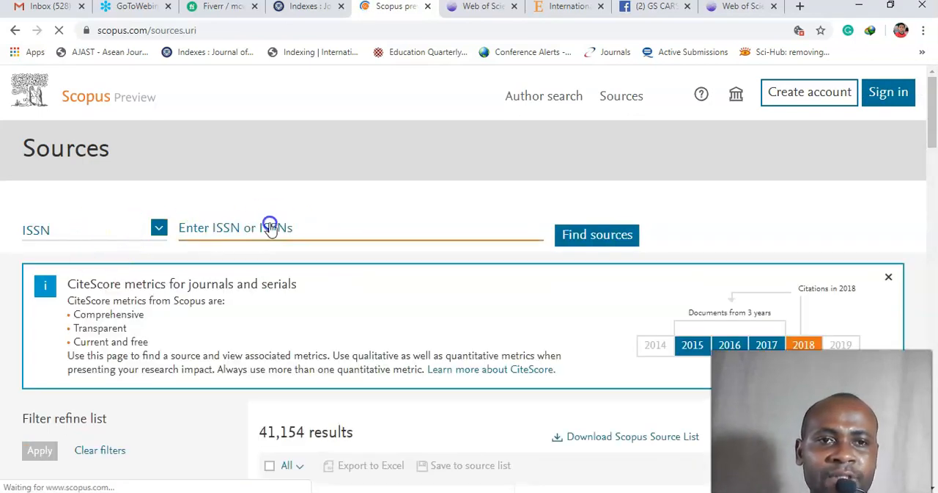
- Search Scopus Sources for ISSN 2334-2978 and confirm 'No sources were found'
text(2334-2978)
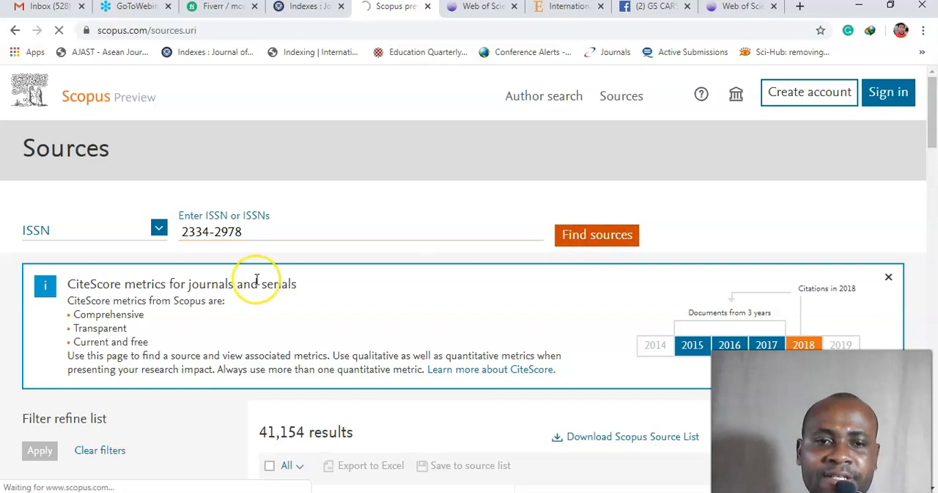
click(595, 235)
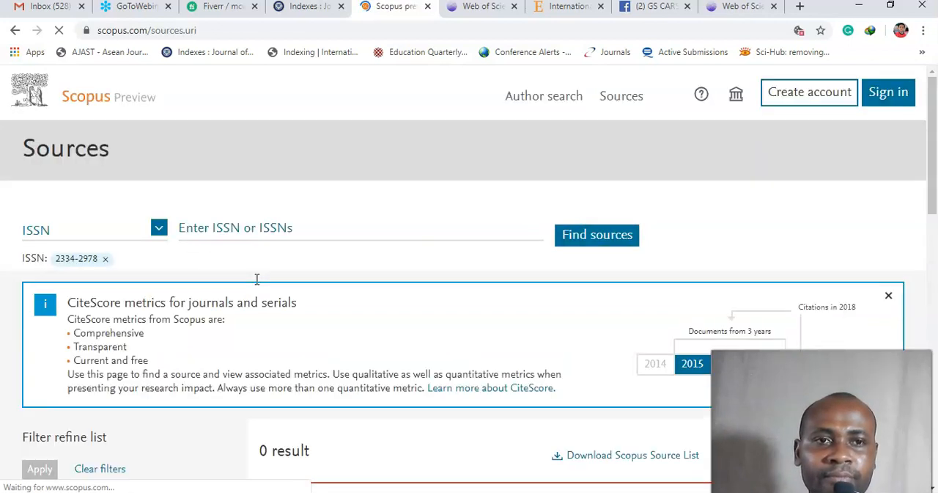
scroll(down, 3)
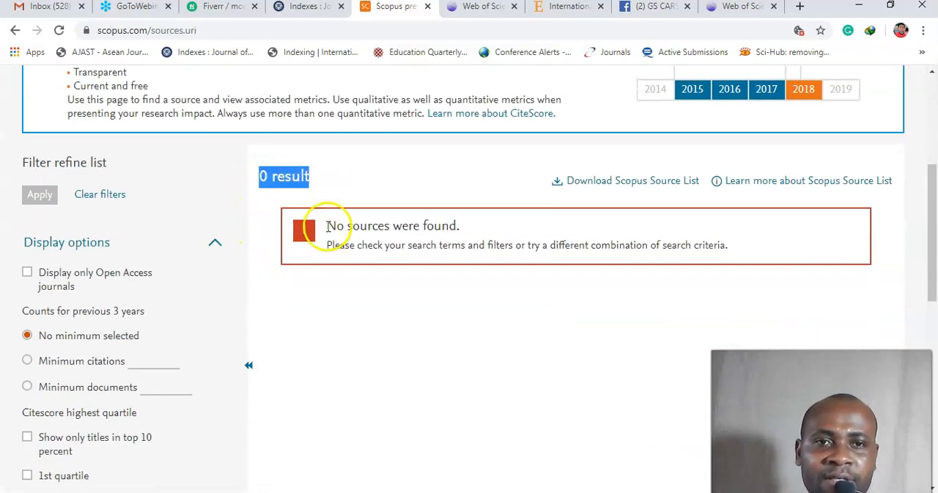
scroll(up, 3)
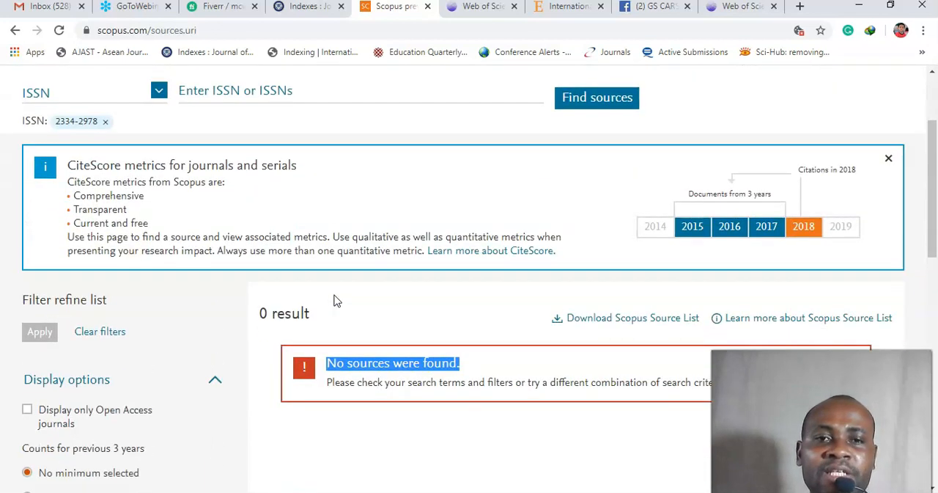
scroll(down, 3)
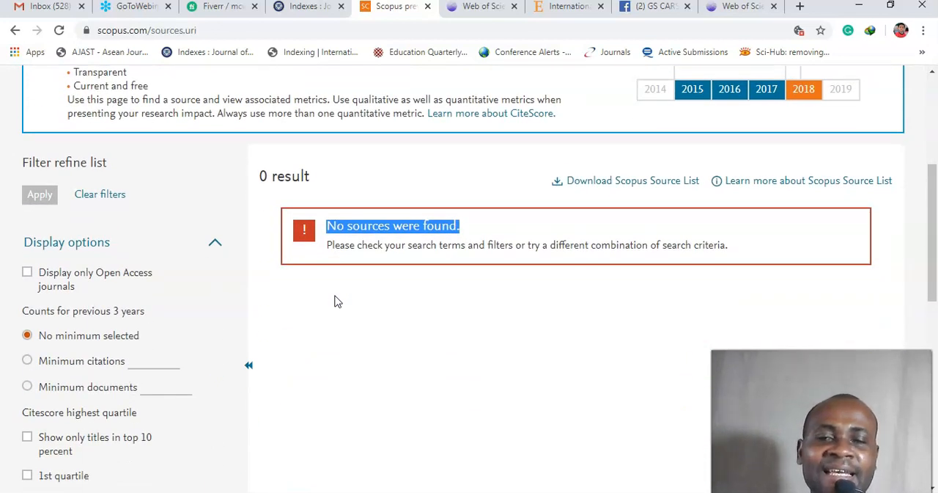
scroll(up, 3)
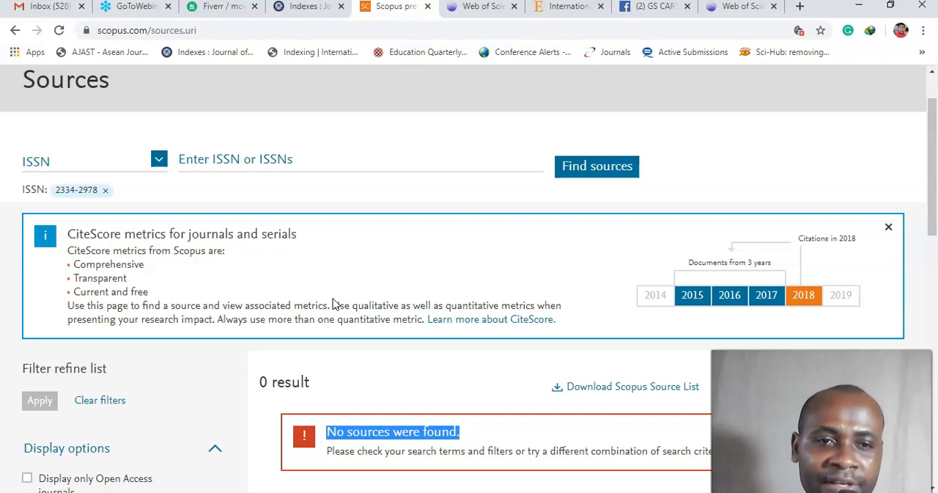
mouse_move(270, 303)
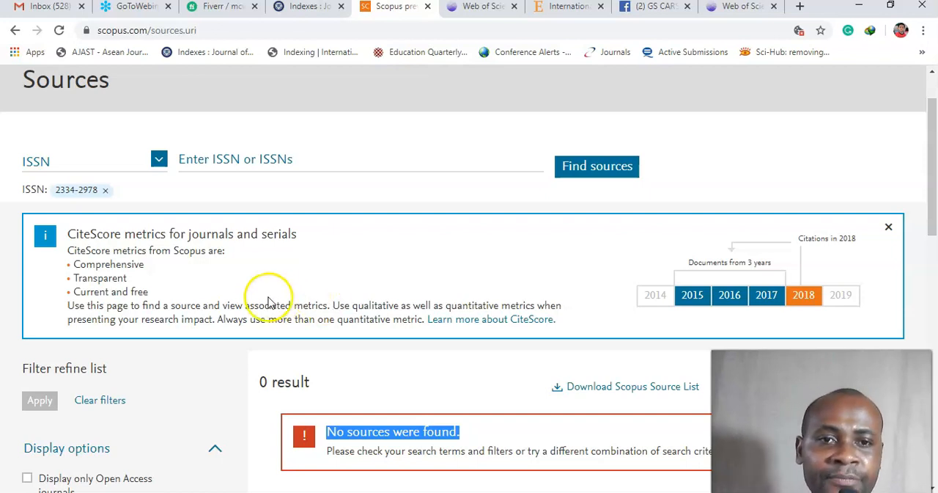
mouse_move(280, 283)
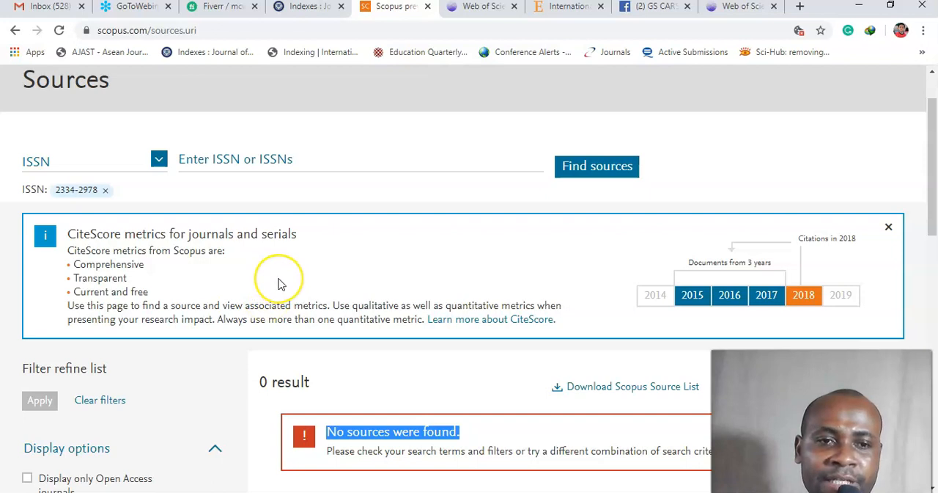
mouse_move(279, 283)
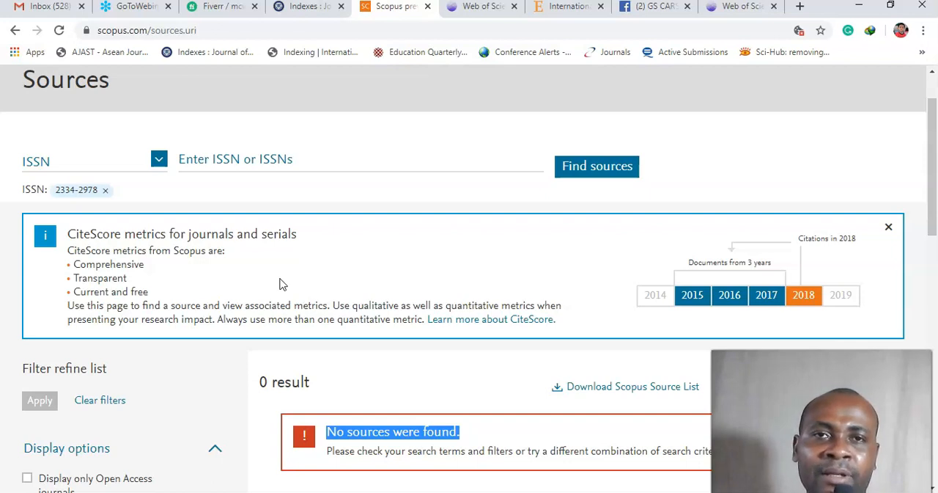
mouse_move(226, 338)
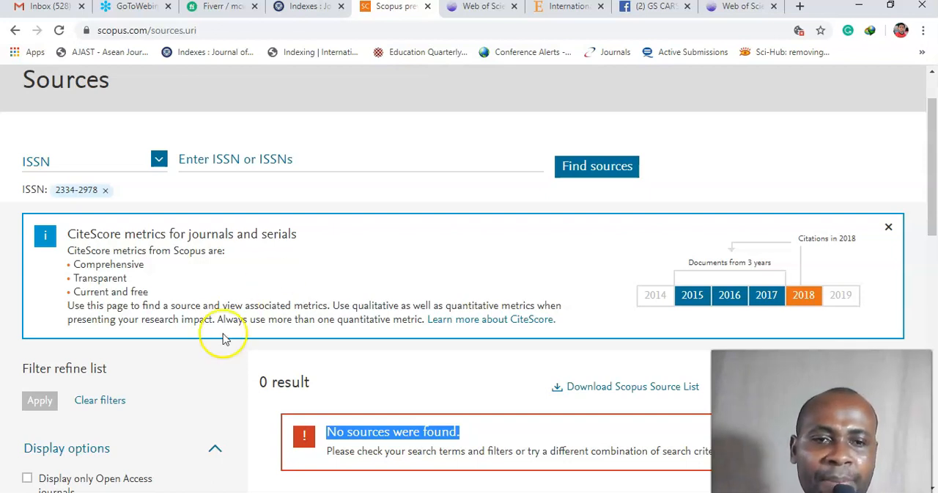
scroll(down, 3)
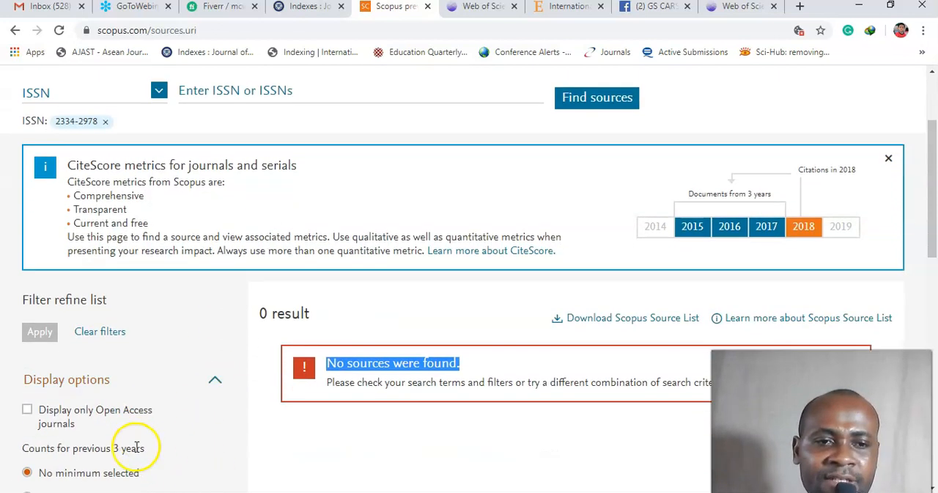
mouse_move(124, 438)
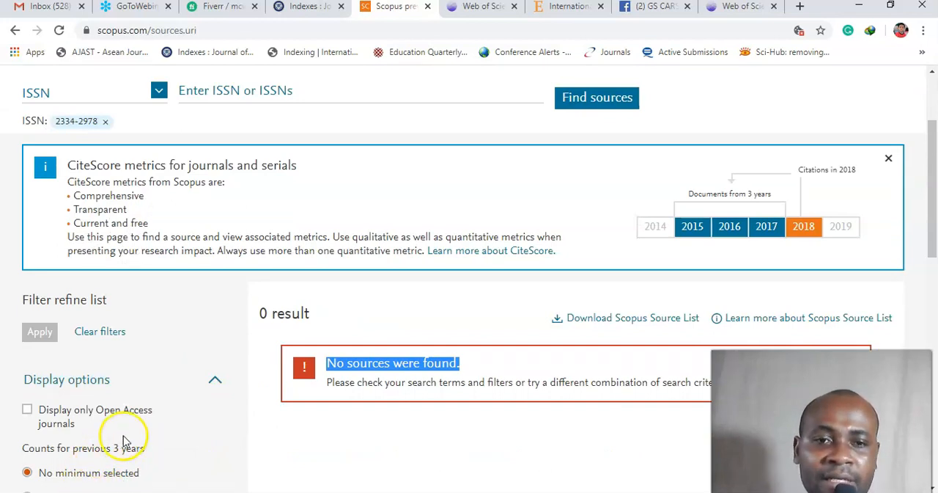
mouse_move(118, 443)
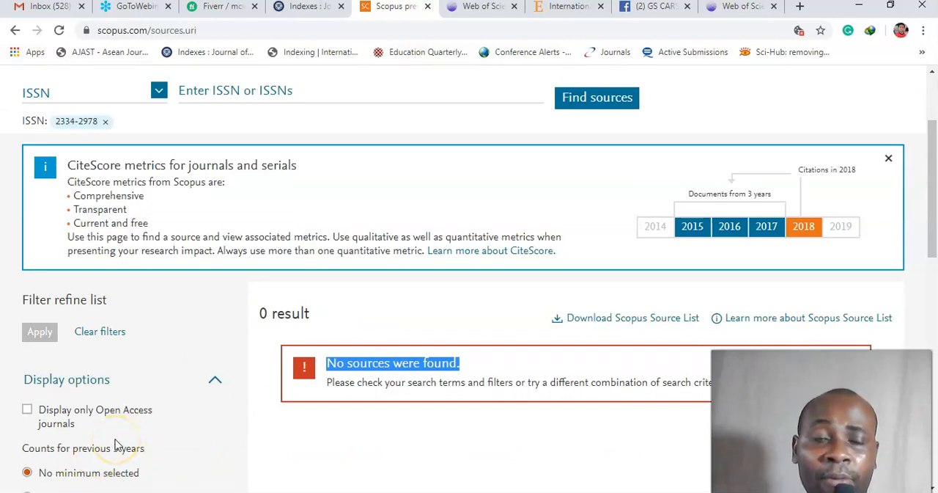